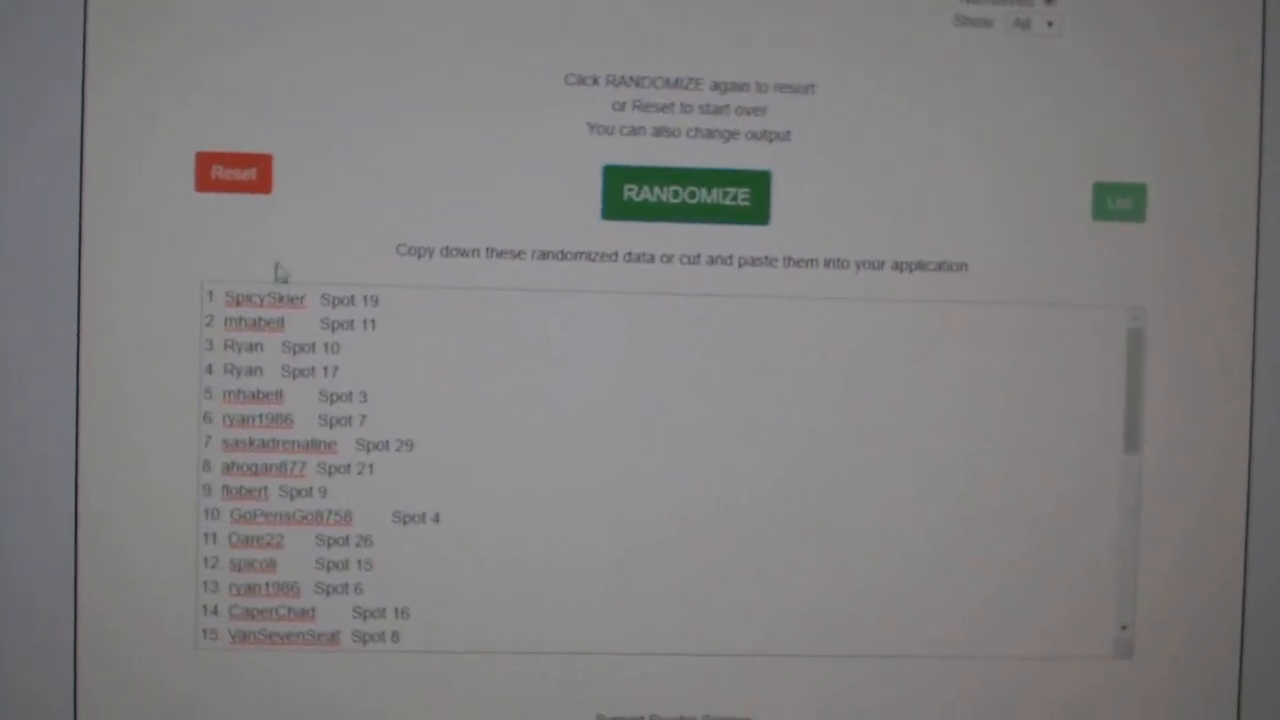
left_click(684, 196)
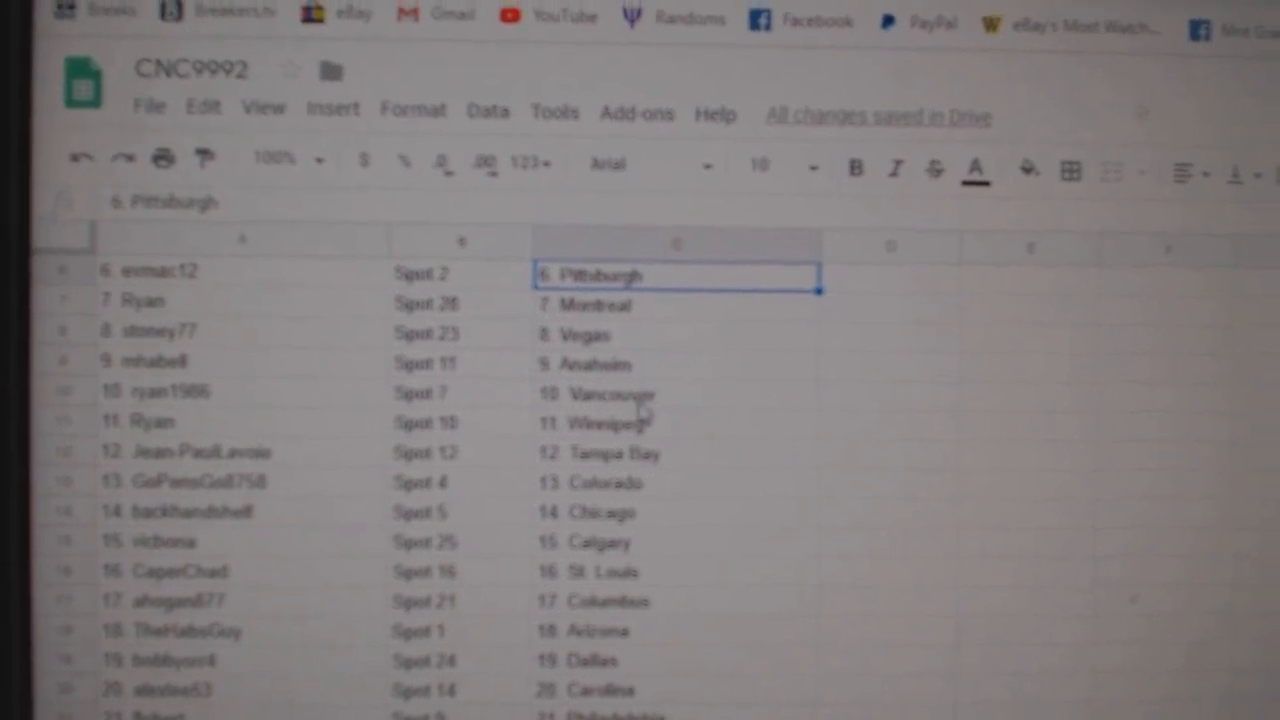
left_click(660, 428)
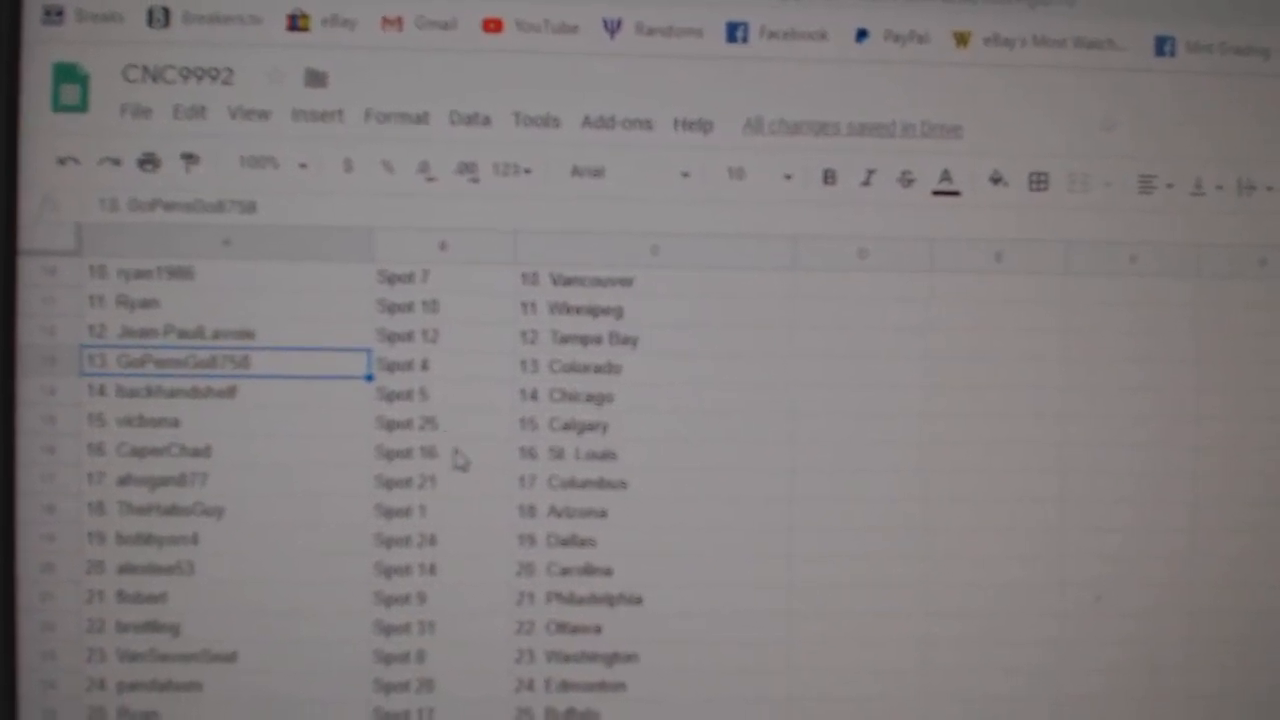
left_click(430, 460)
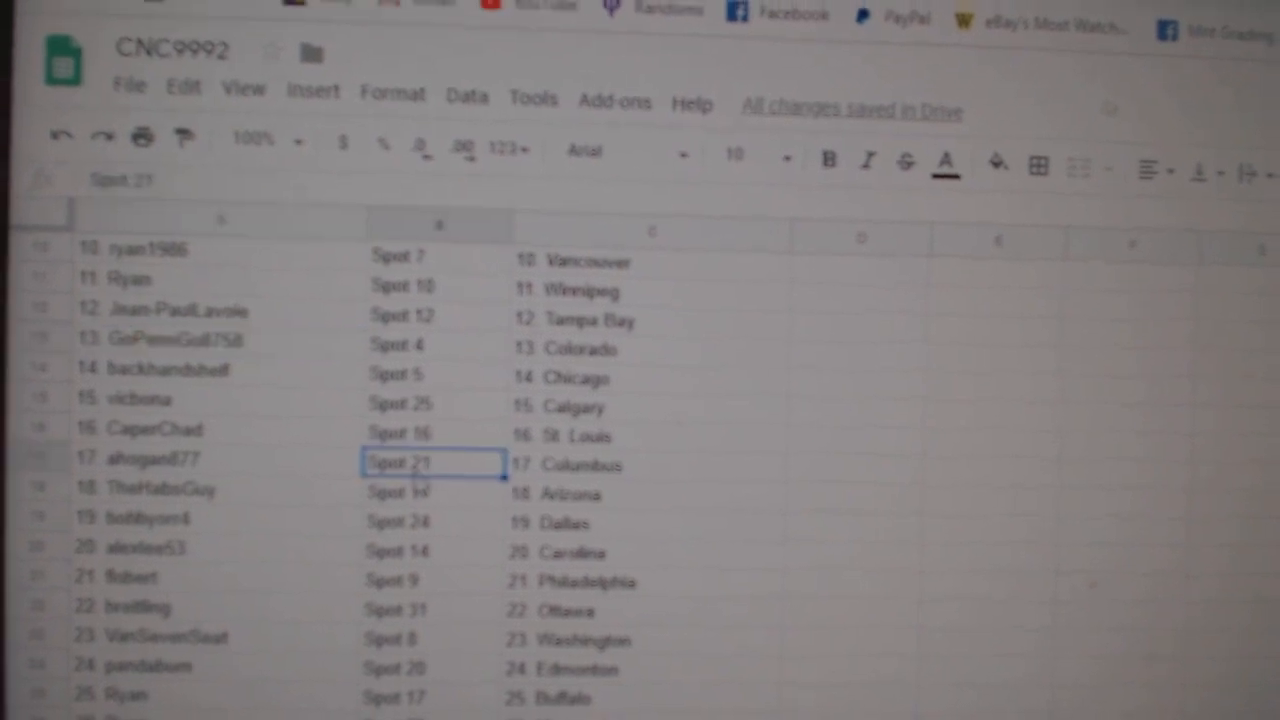
scroll("down", 3)
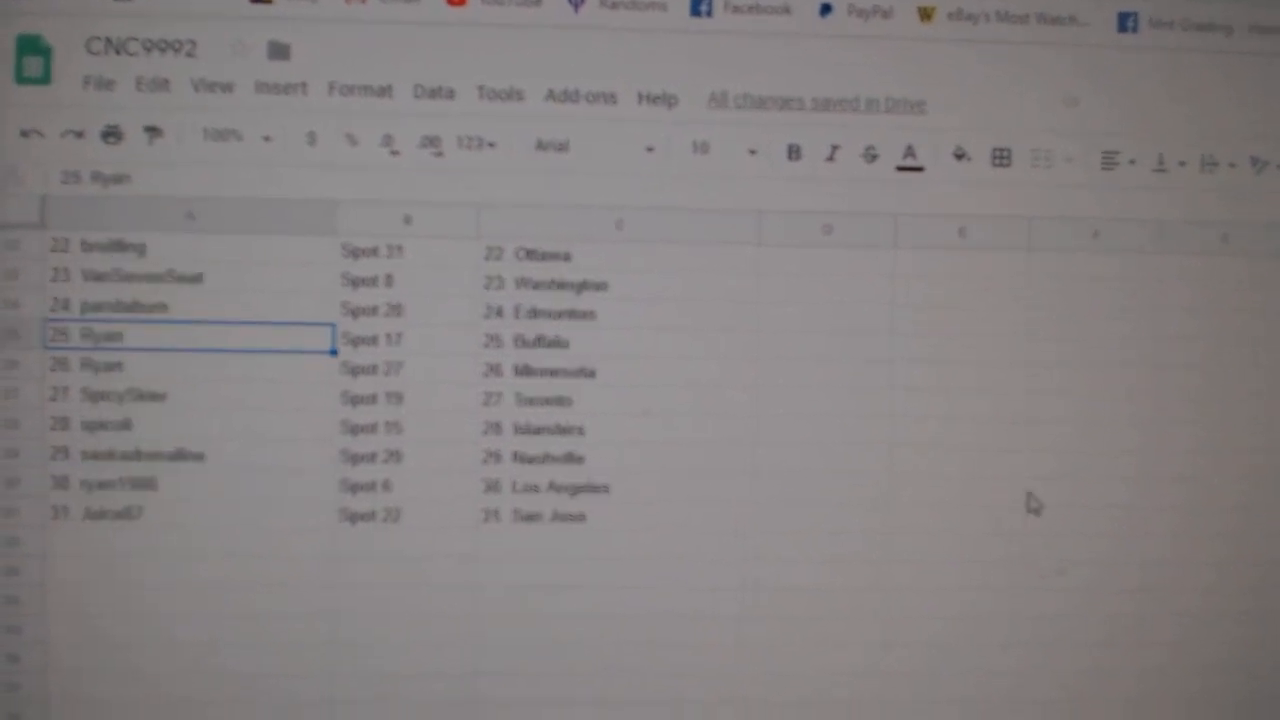
scroll("down", 3)
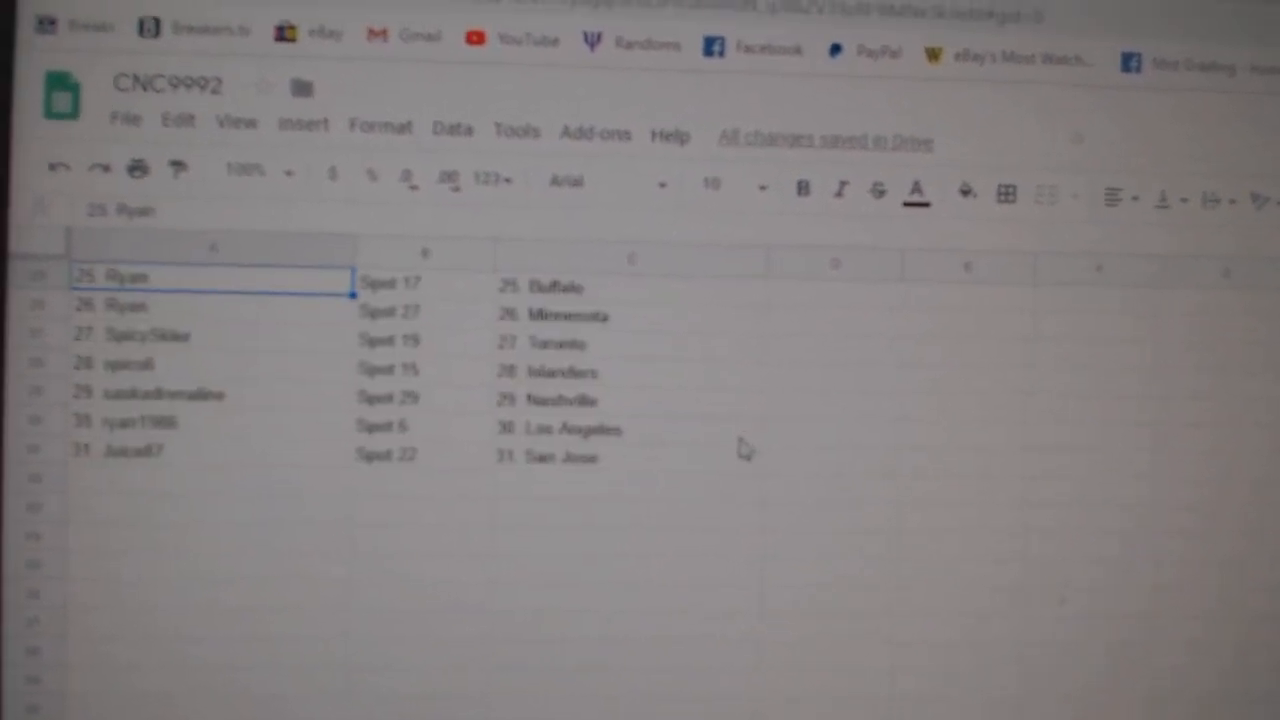